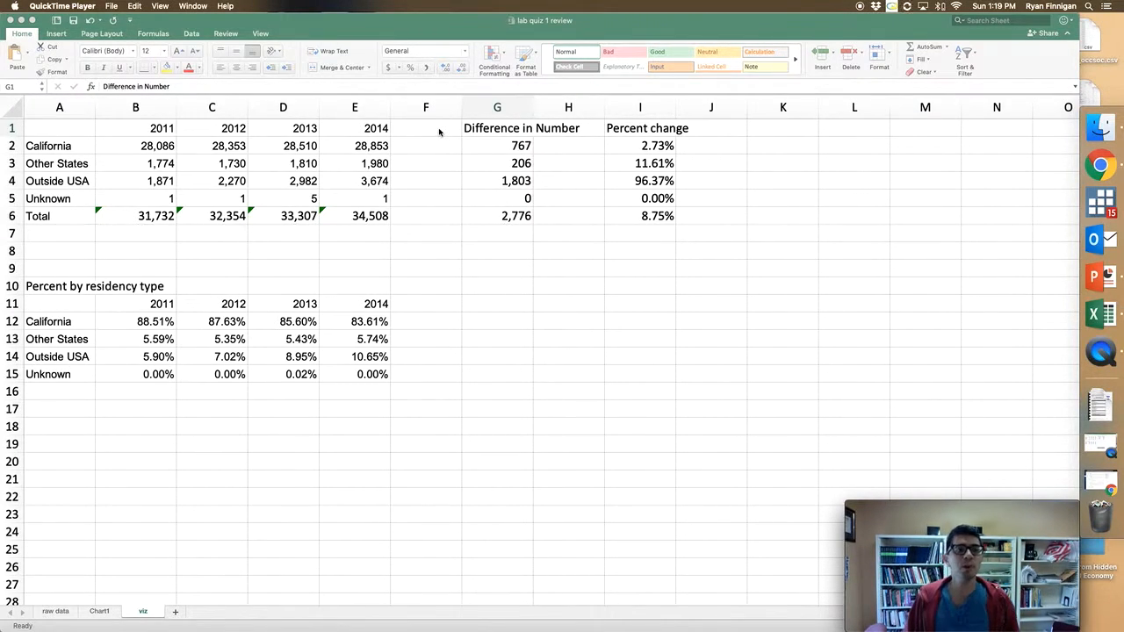
# - Focus the spreadsheet and select blank cell A18 below the tables for the starting year 2011
pyautogui.click(497, 128)
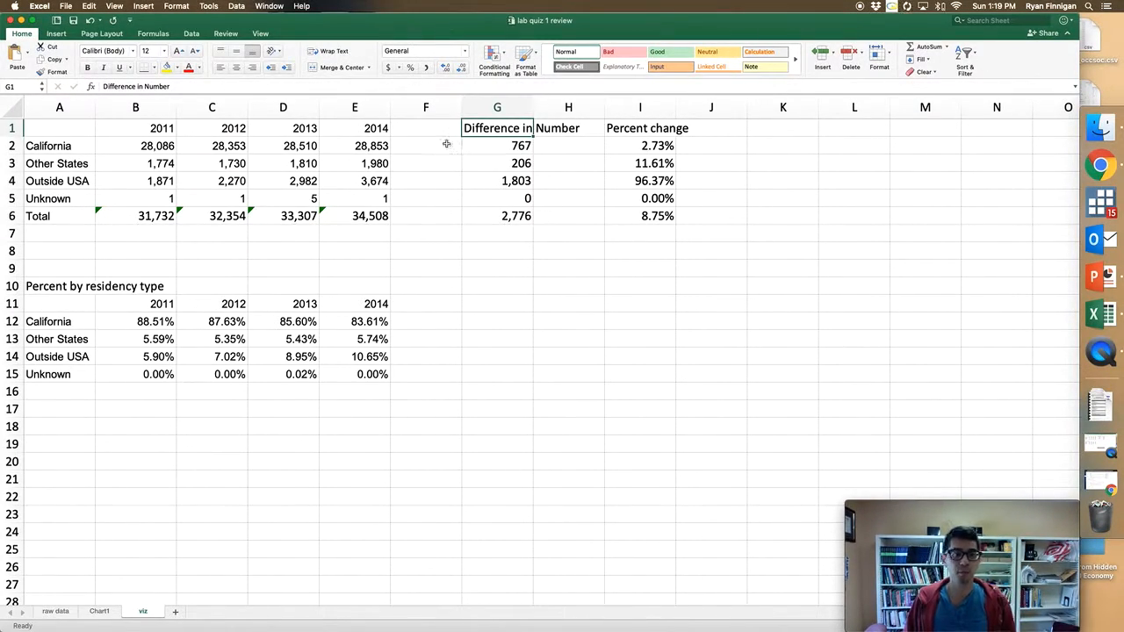
pyautogui.moveTo(728, 146)
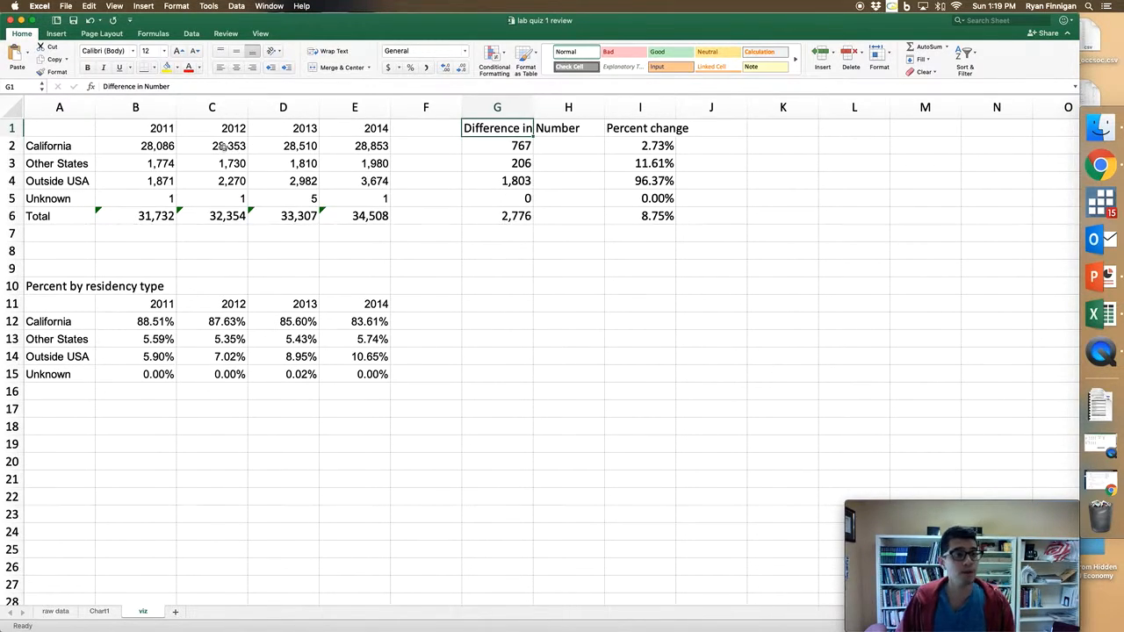
pyautogui.click(212, 145)
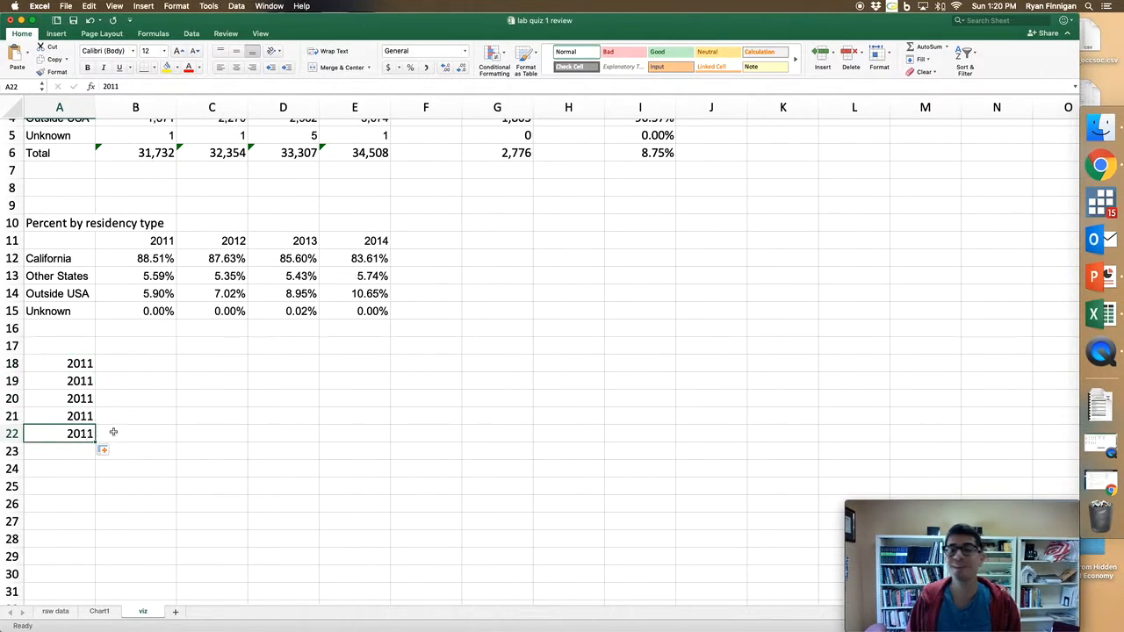
# - Use the fill options so the copied years in A18:A22 count up from 2011 to 2015
pyautogui.click(260, 34)
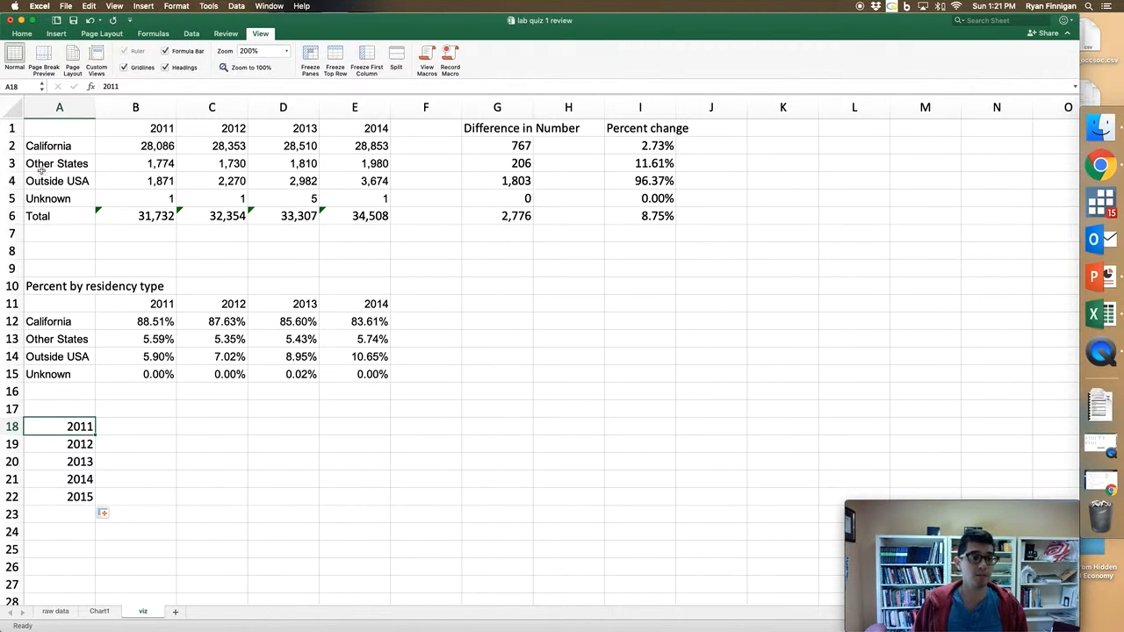
pyautogui.moveTo(85, 136)
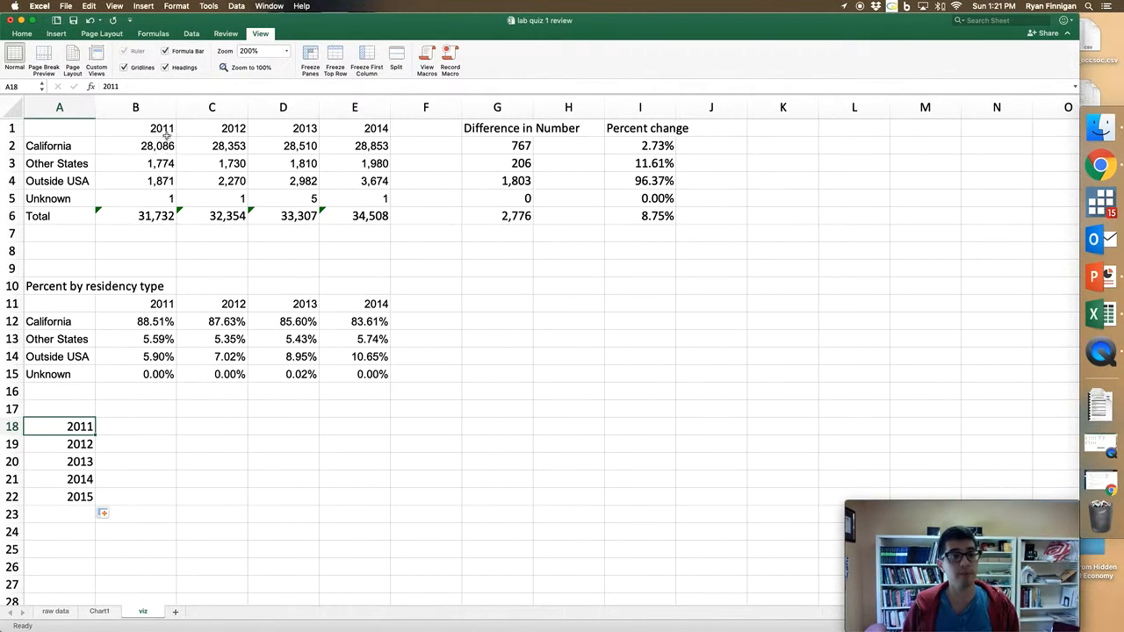
# - Select cell B2 as the freeze corner for Freeze Panes
pyautogui.click(157, 145)
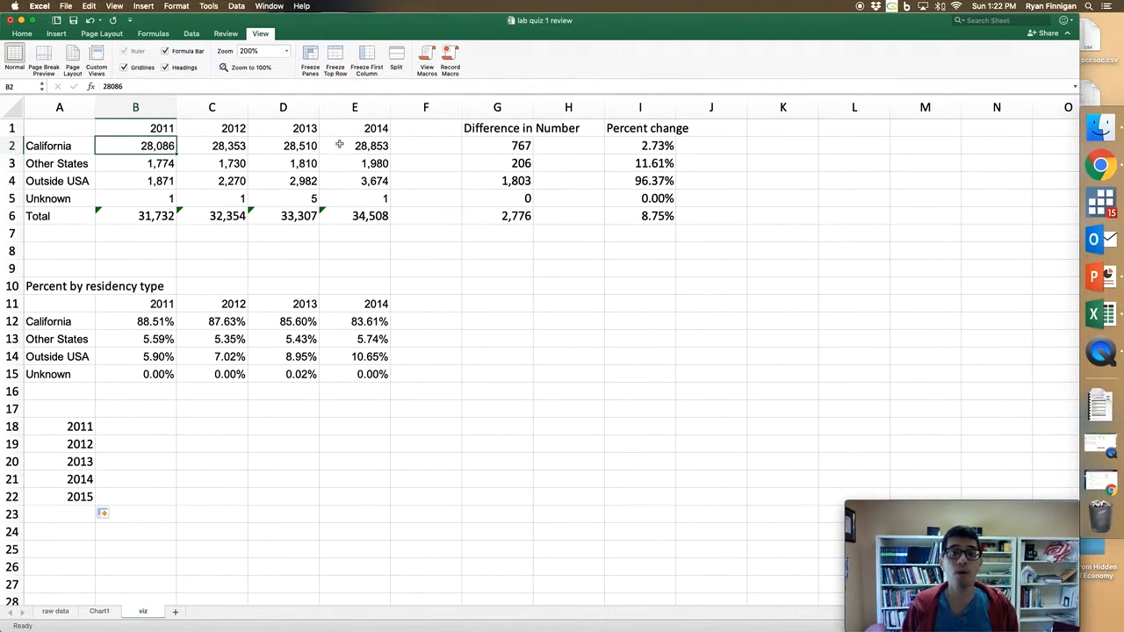